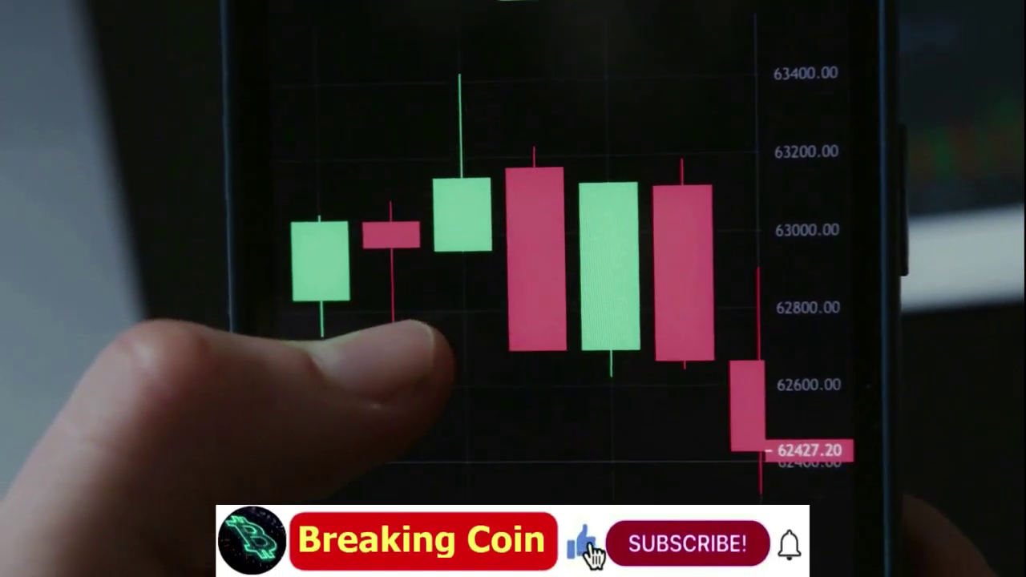
click(679, 543)
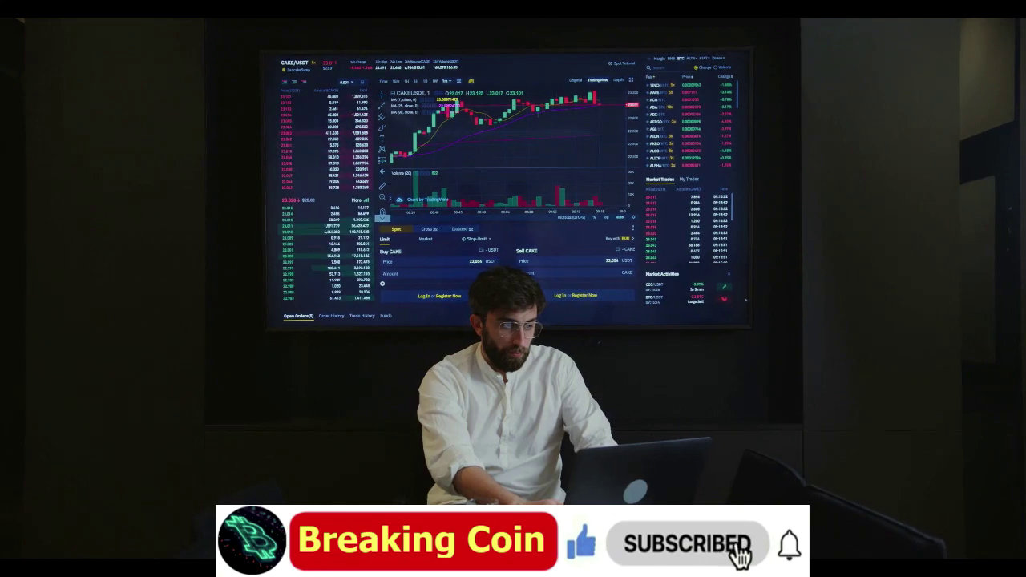